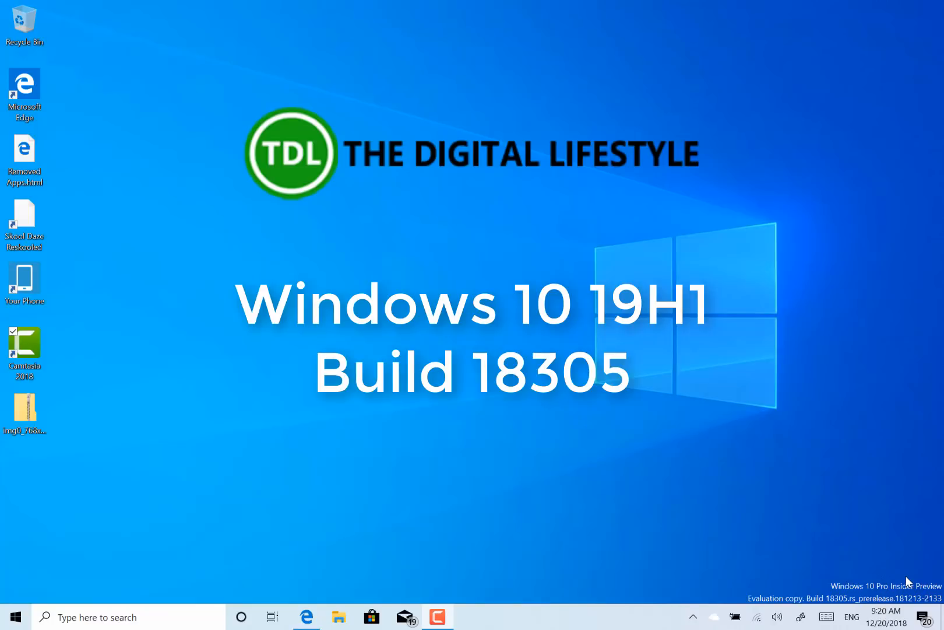
mouse_move(857, 503)
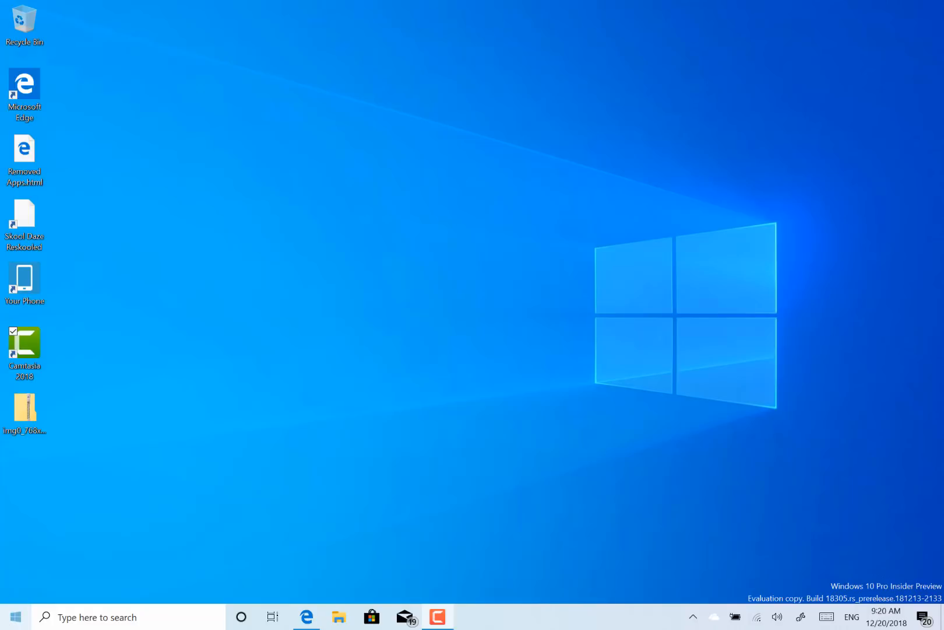
Step: Open the Start menu to show the app list and the Create, Play and Explore tiles
click(13, 616)
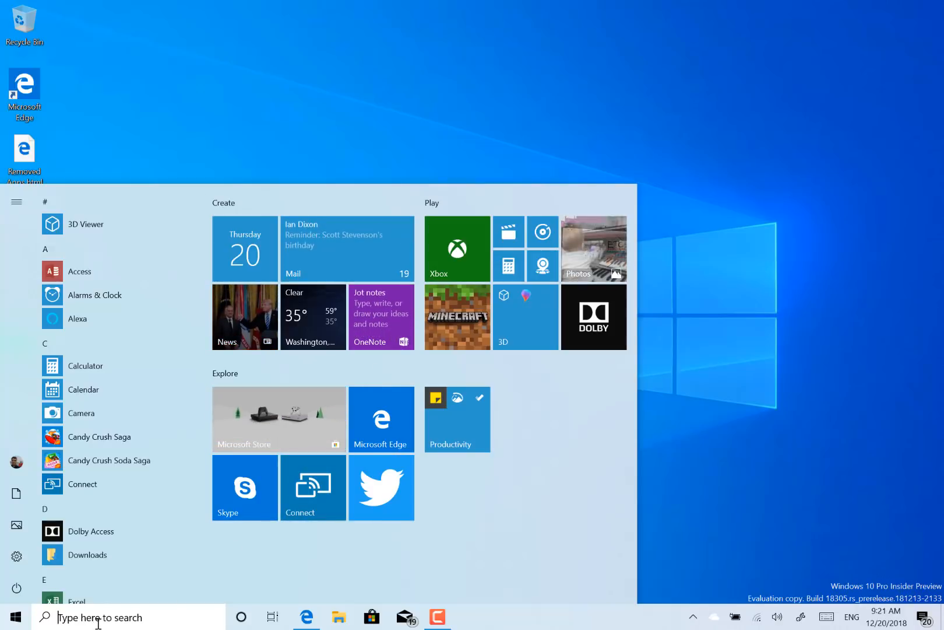
Step: Close the Start menu and launch Windows Sandbox from the taskbar
click(15, 616)
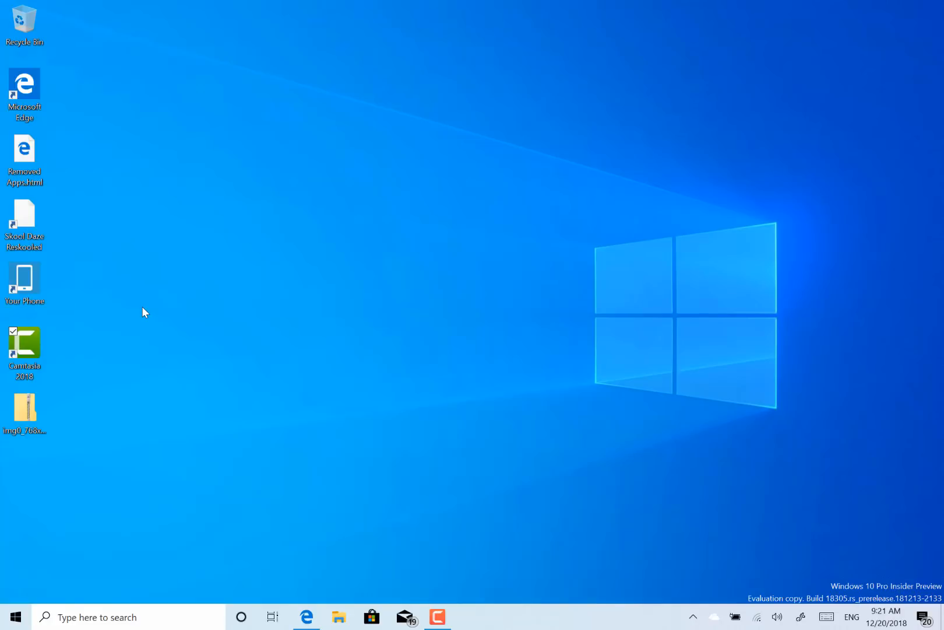
click(472, 616)
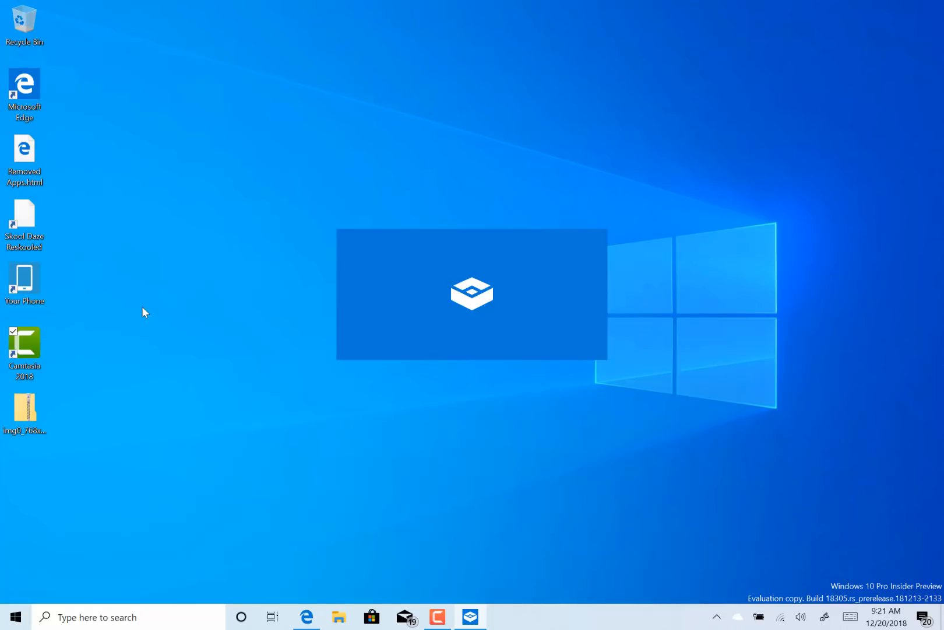
mouse_move(455, 322)
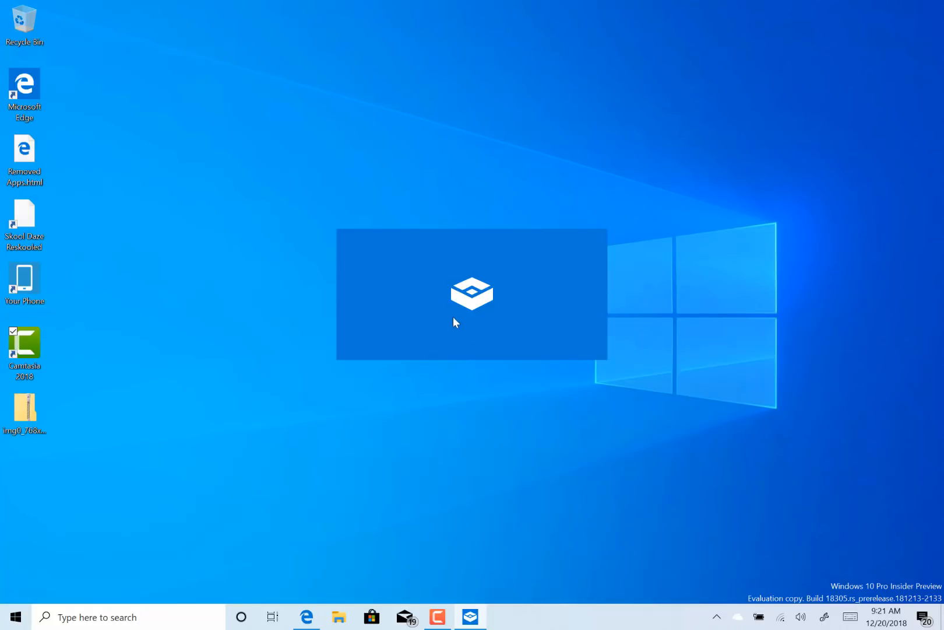
mouse_move(512, 331)
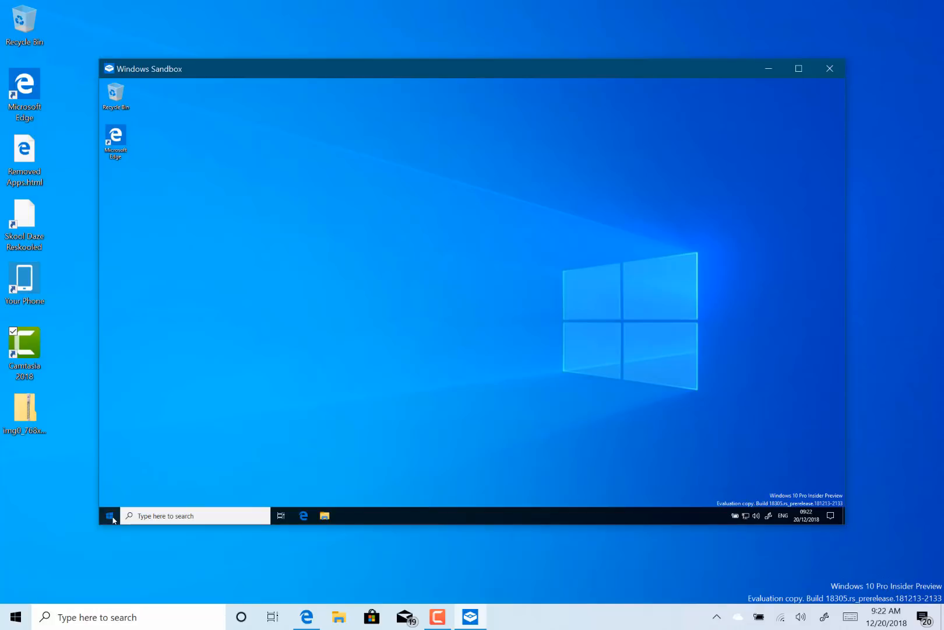
mouse_move(110, 517)
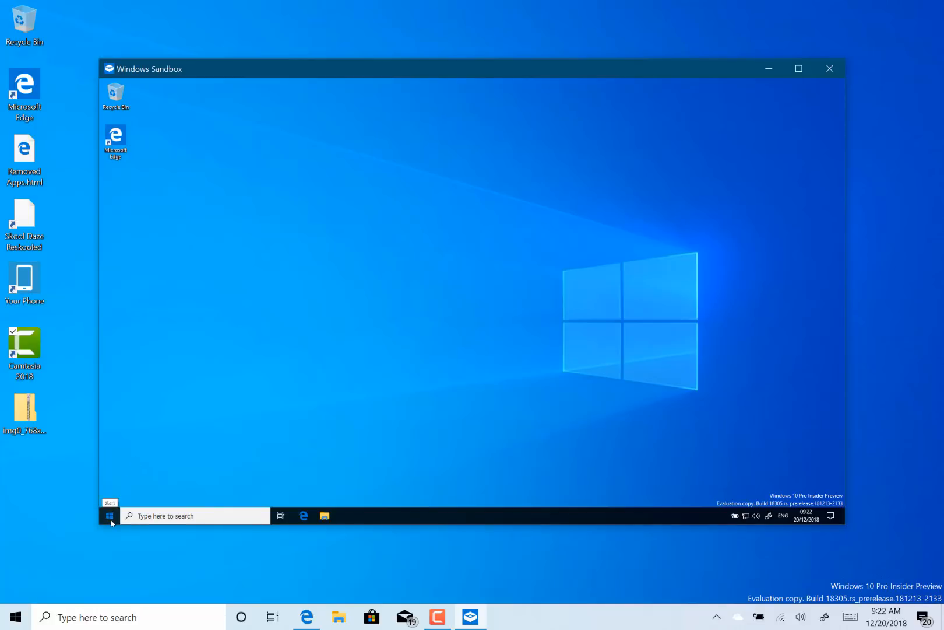
Step: Show This PC's single local disk in the sandbox's File Explorer, then its Start menu
click(109, 515)
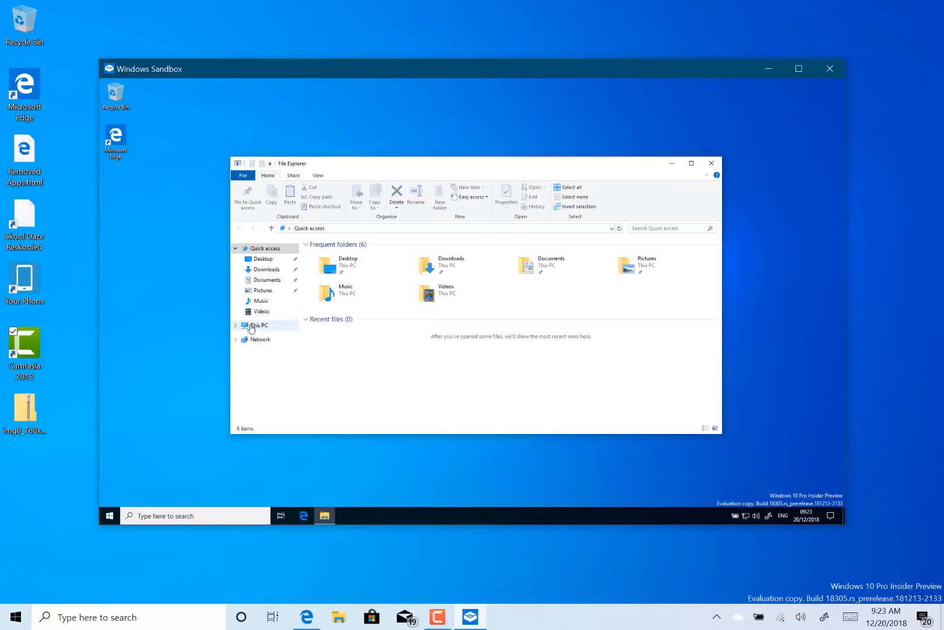
click(258, 325)
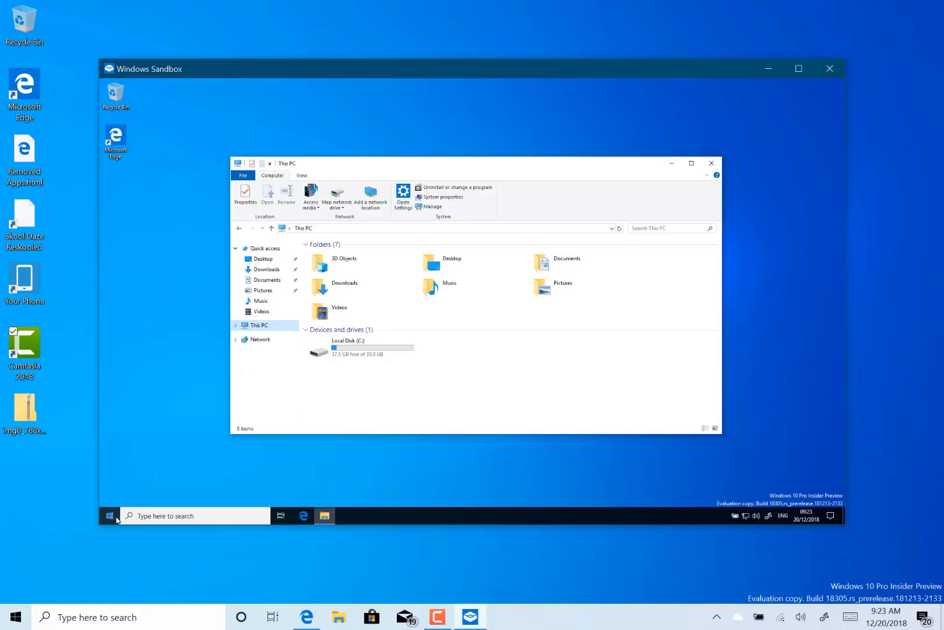
click(110, 515)
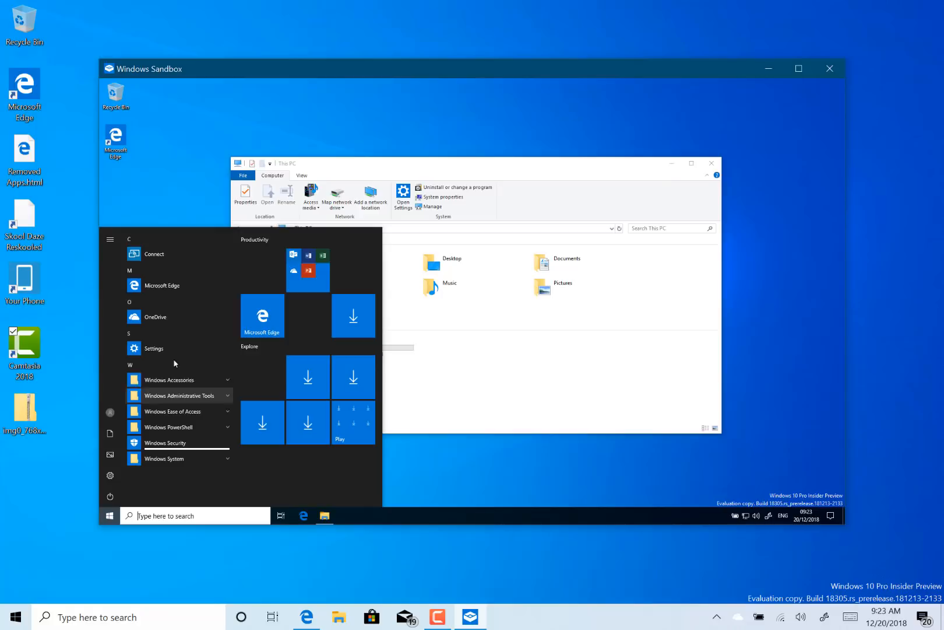
mouse_move(296, 419)
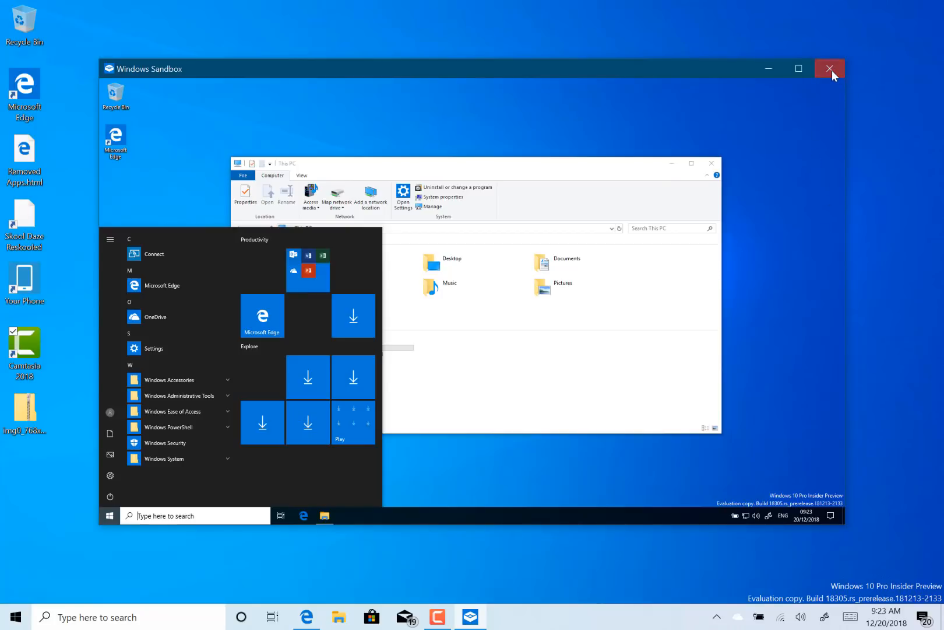
Step: Close Windows Sandbox and confirm discarding its contents
click(830, 69)
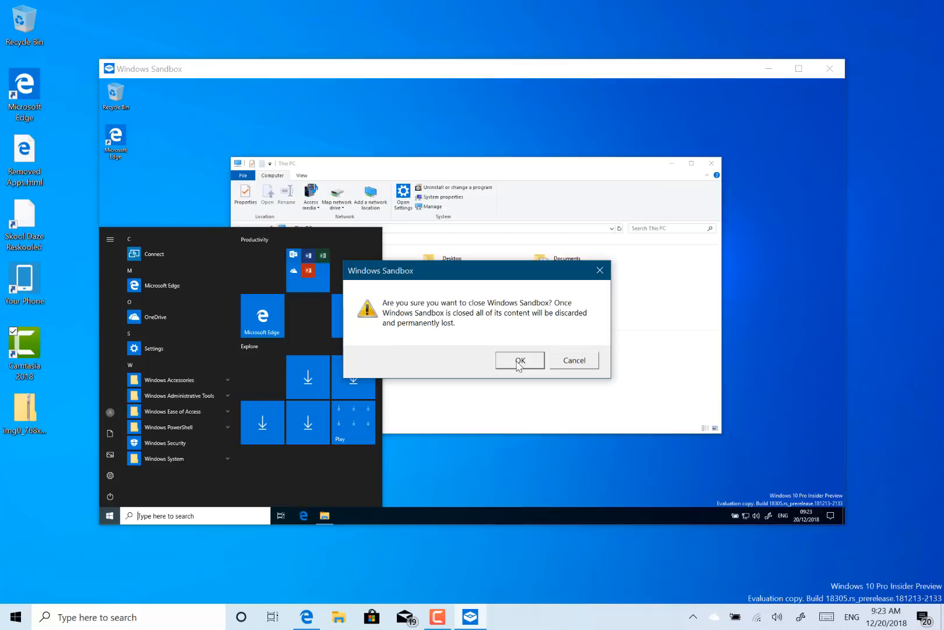
click(520, 360)
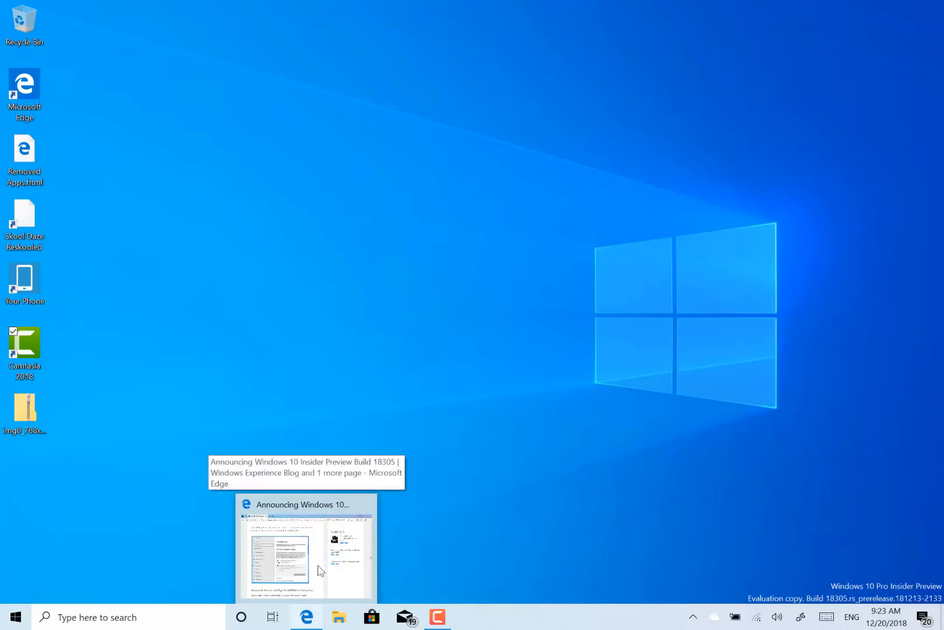
Step: Switch to the 19H1 screenshots folder and check 'Restart' in the Win+V clipboard history
click(339, 616)
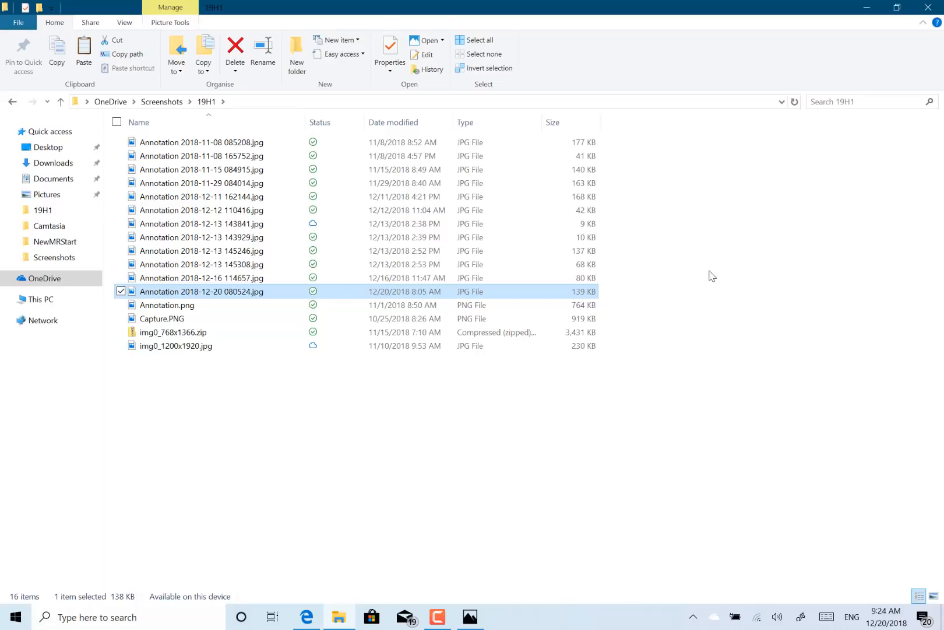
key(Win+V)
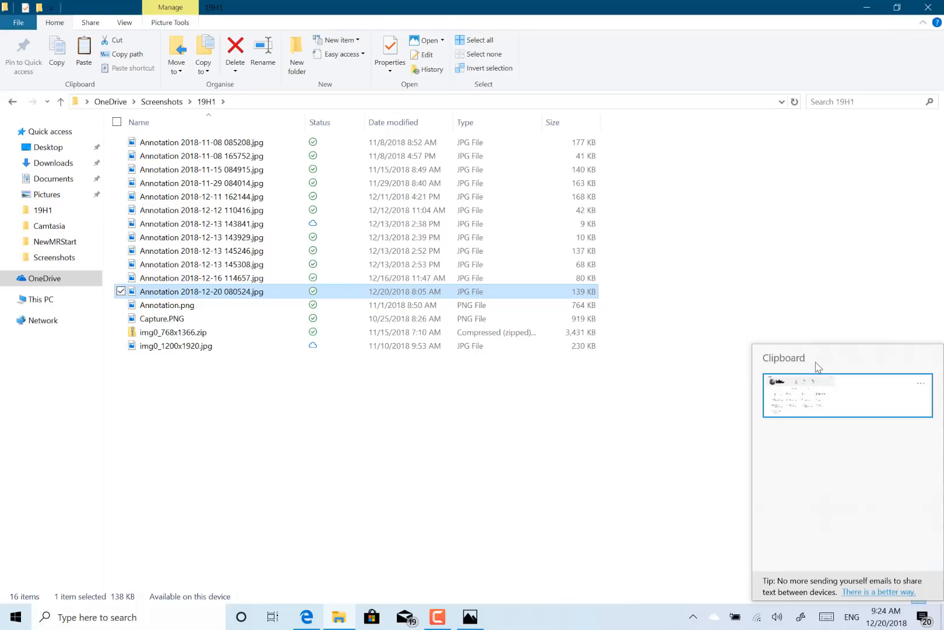
mouse_move(815, 417)
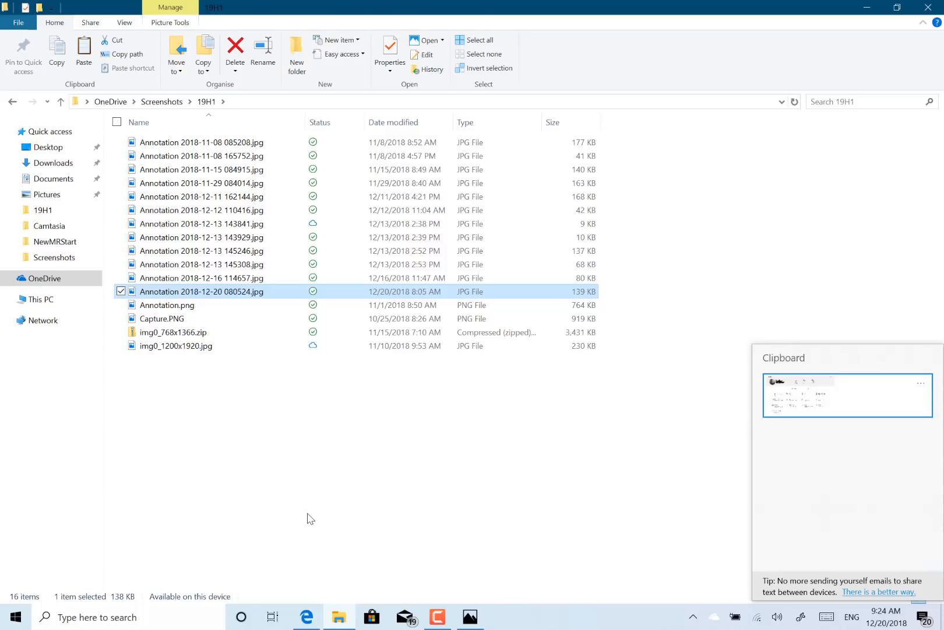
click(306, 616)
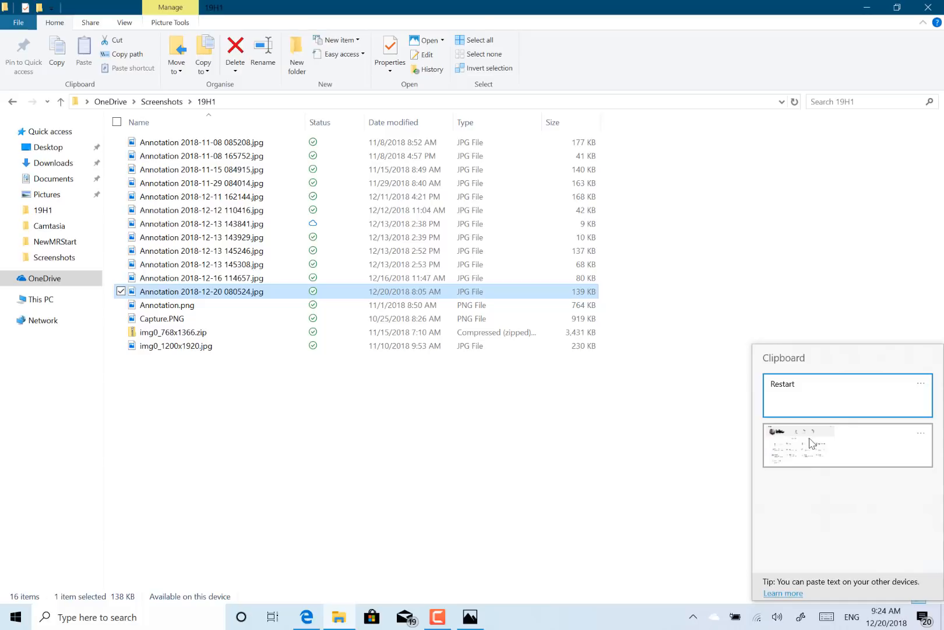
mouse_move(384, 605)
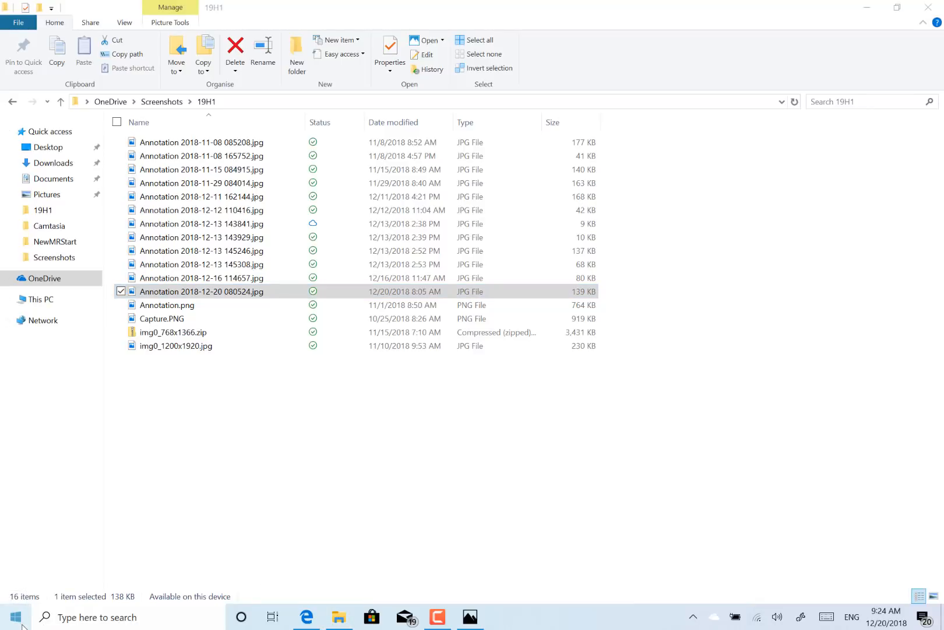
Step: Go from Start to Settings' Update & Security Troubleshoot page
click(14, 617)
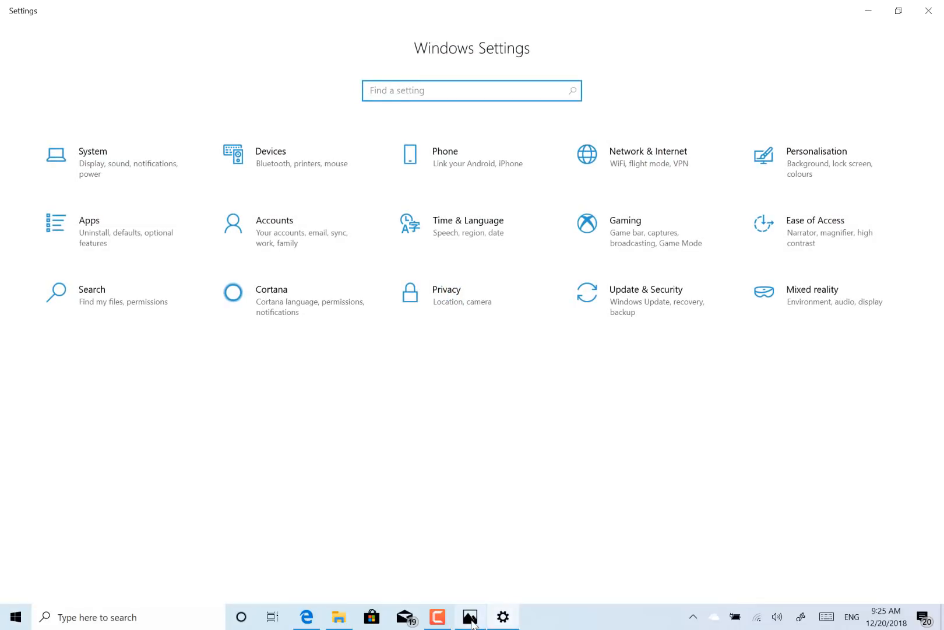
click(470, 616)
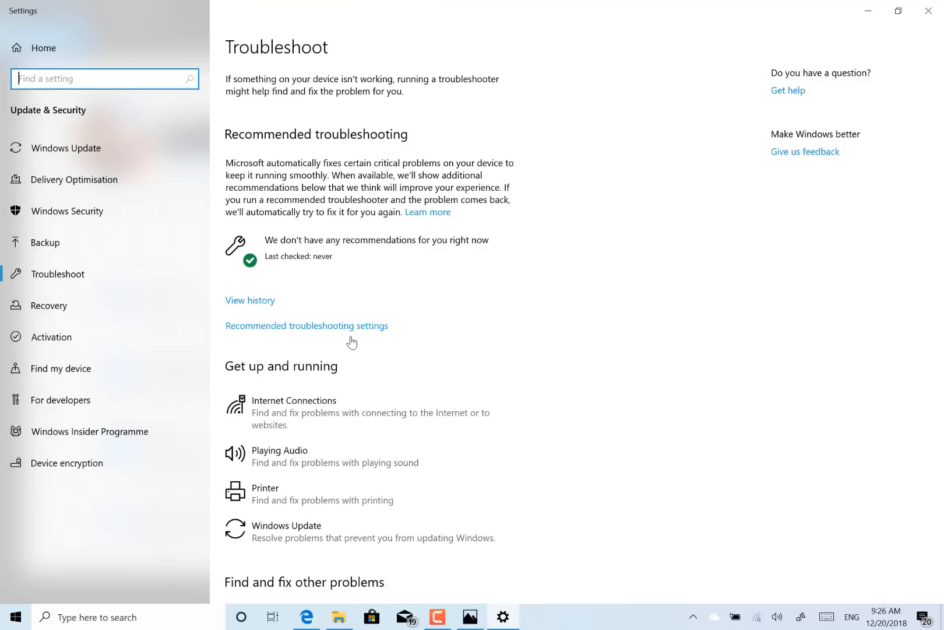
mouse_move(355, 249)
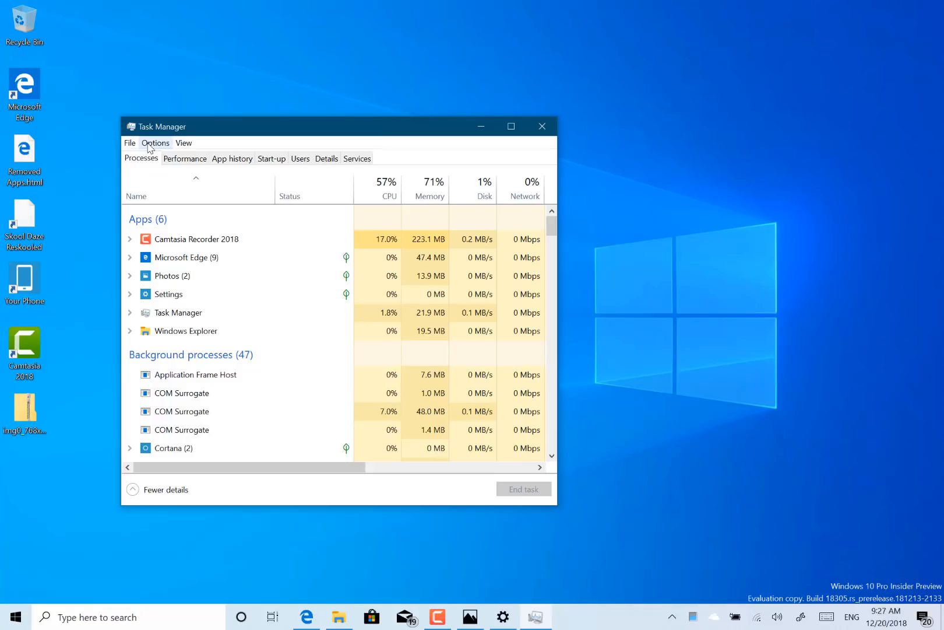
click(155, 143)
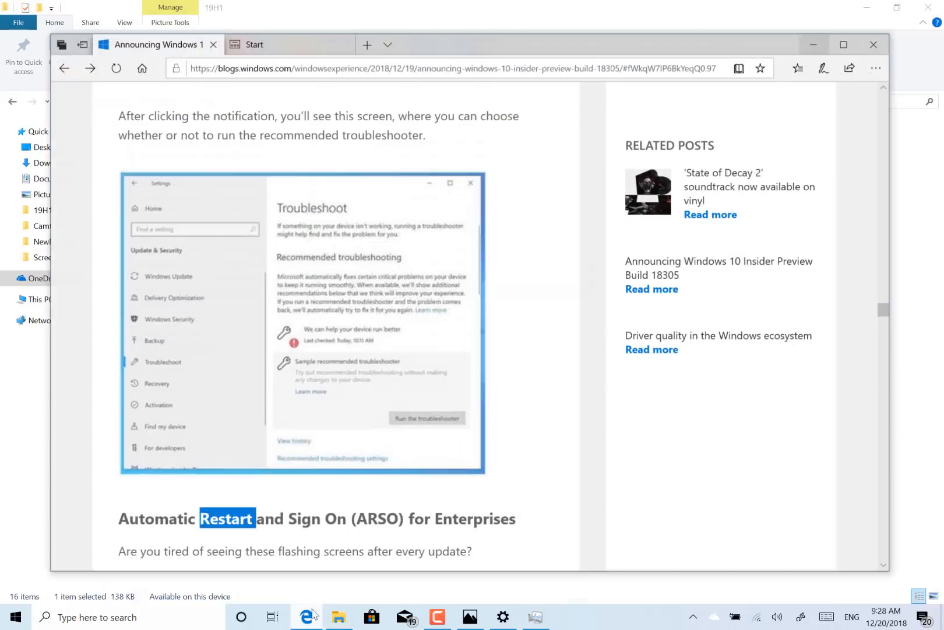
Step: Bring up picture actions for the troubleshooter screenshot in the Build 18305 announcement
right_click(358, 358)
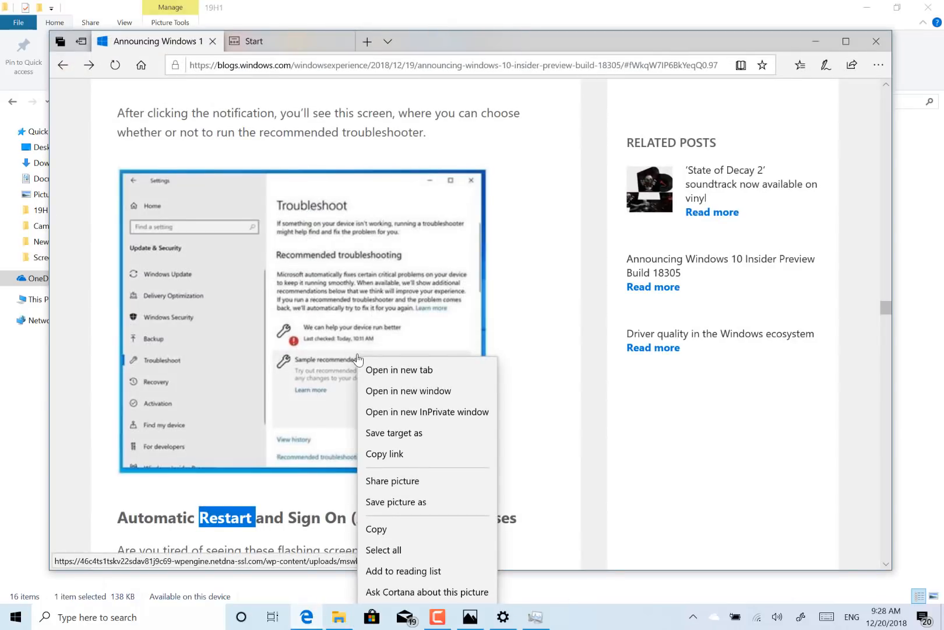
mouse_move(616, 173)
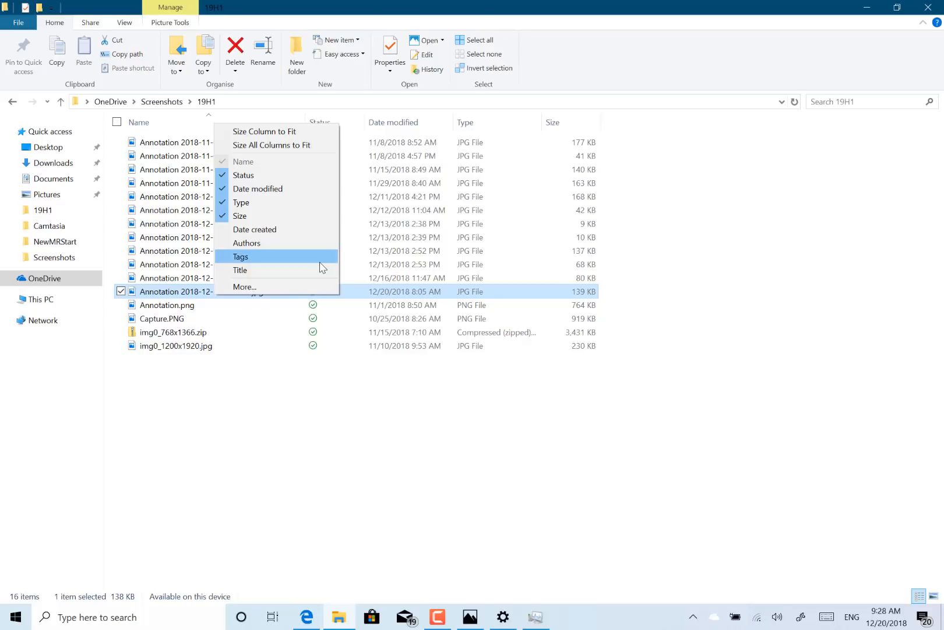
Step: Dismiss File Explorer's column choices without changing any columns
click(443, 525)
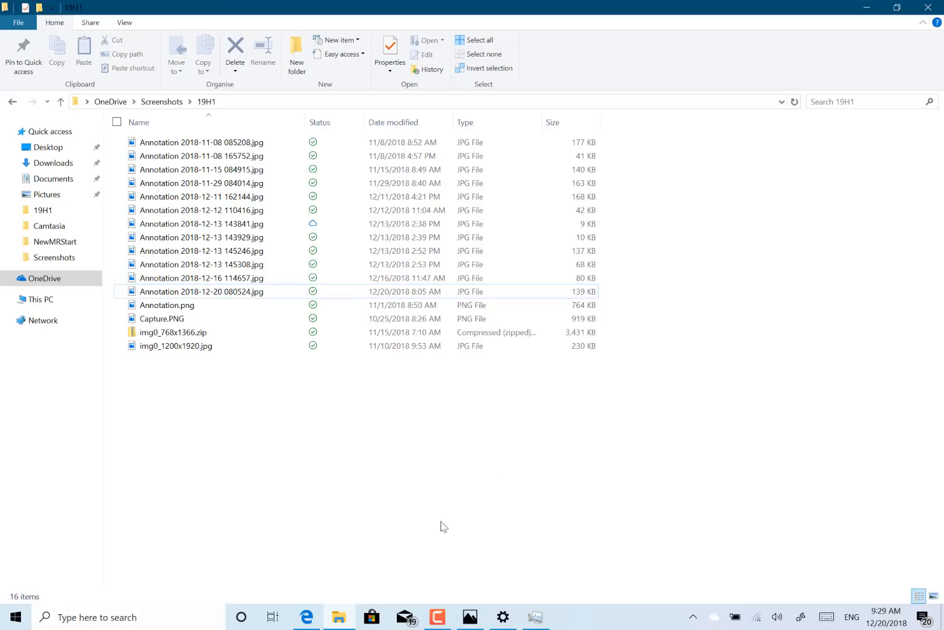
mouse_move(345, 499)
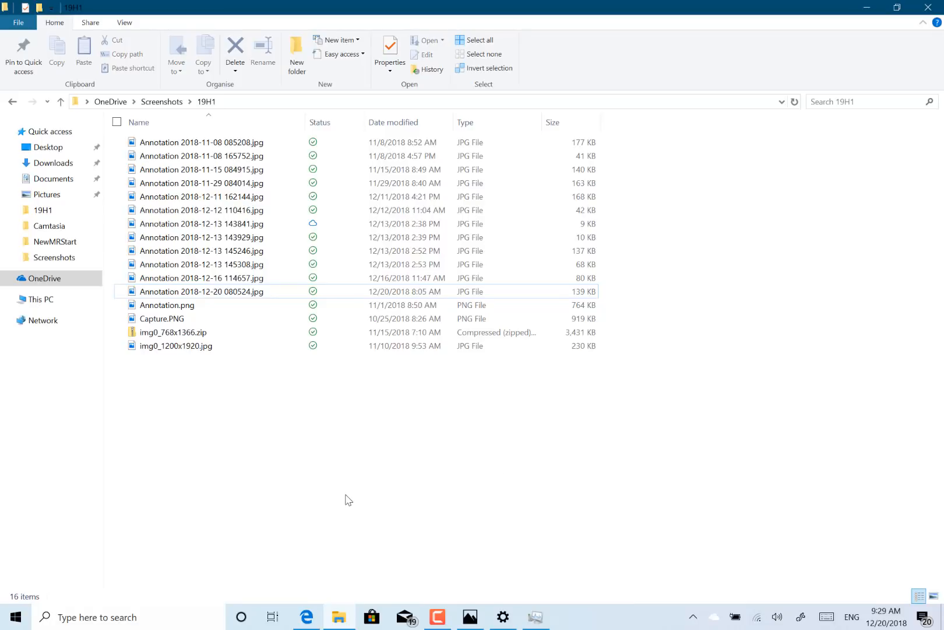
mouse_move(270, 597)
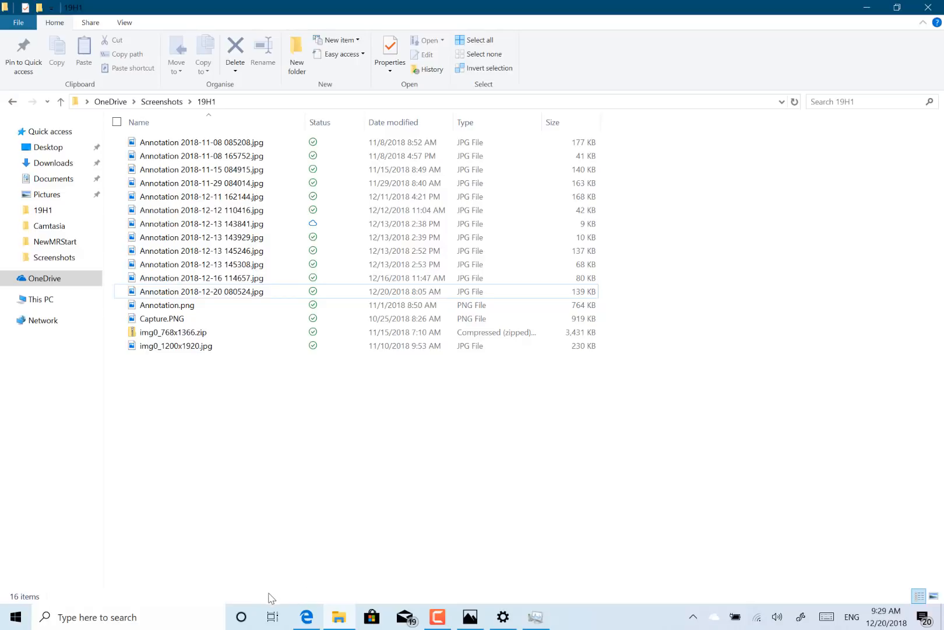
mouse_move(165, 622)
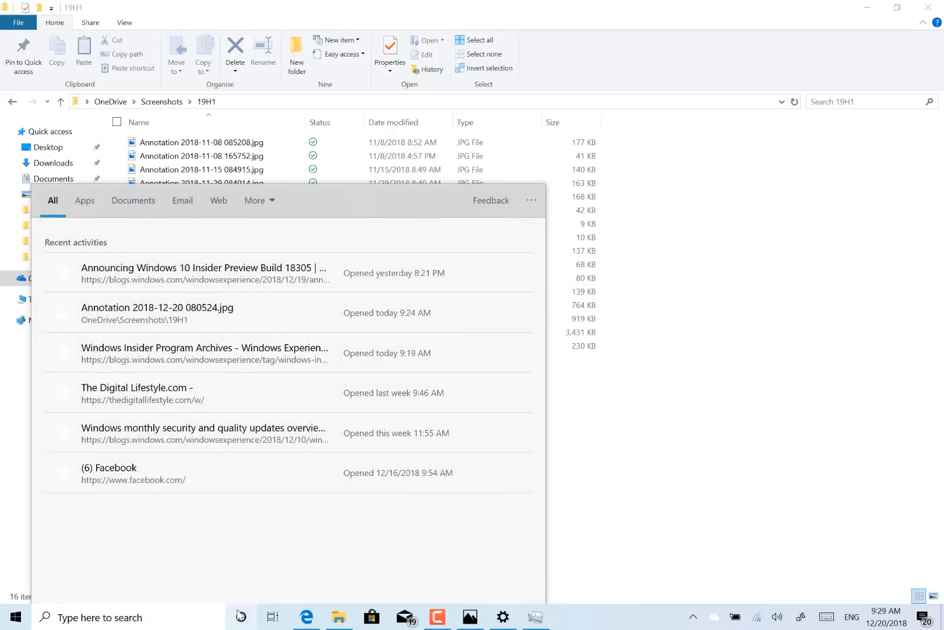
click(240, 616)
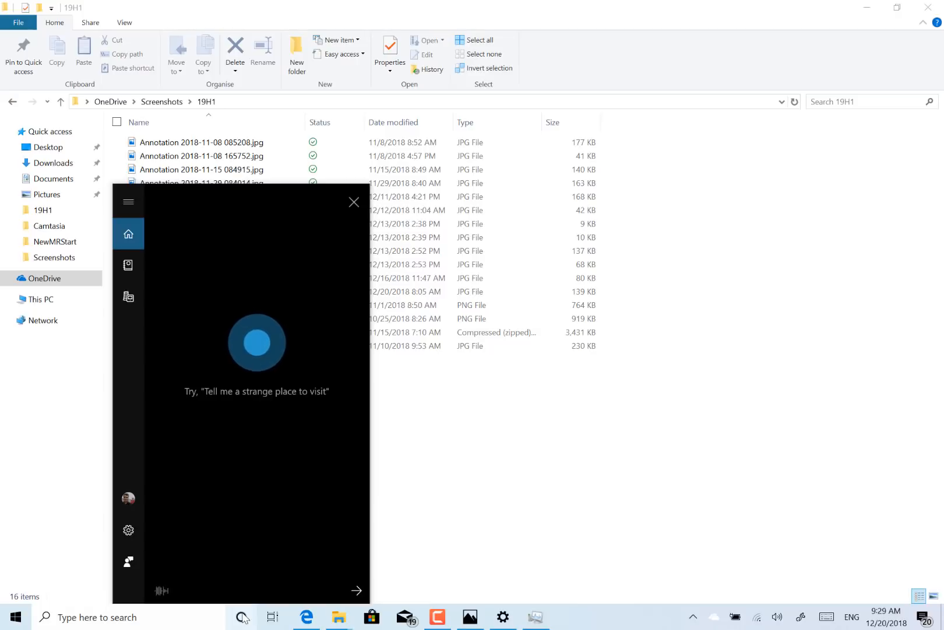
mouse_move(241, 617)
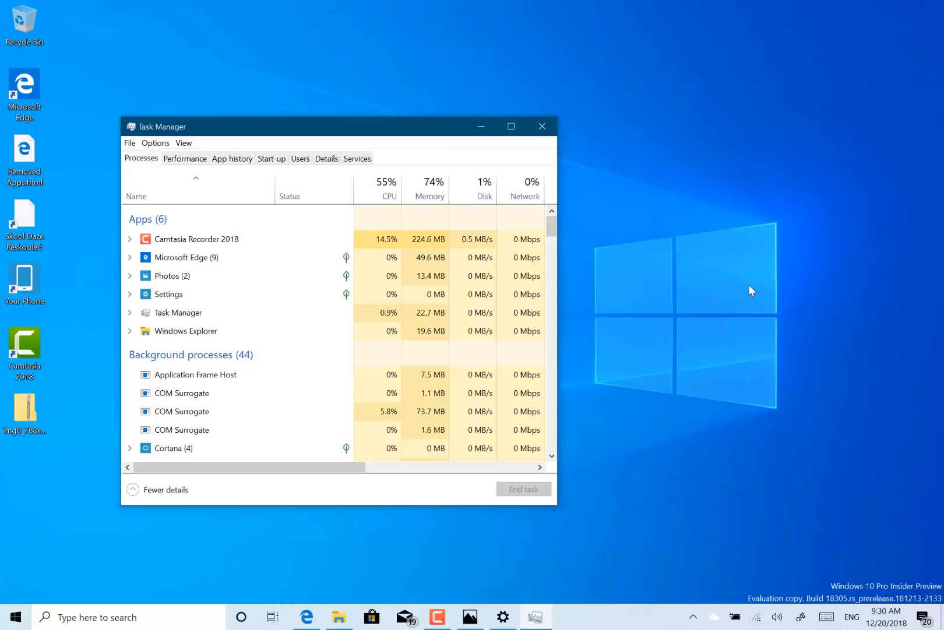
Step: Show the desktop's context menu on an empty spot to reveal its drop shadow
right_click(750, 290)
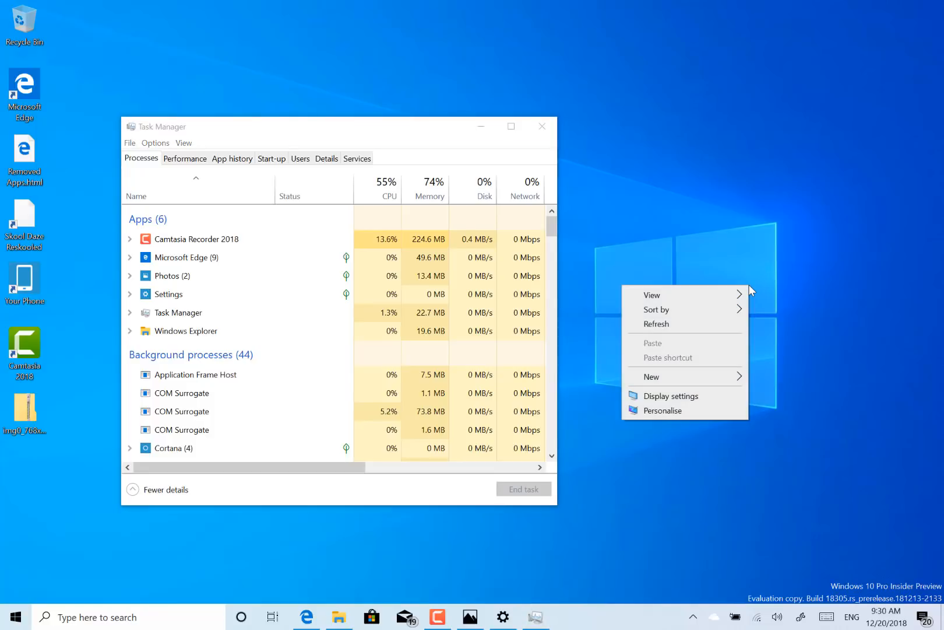